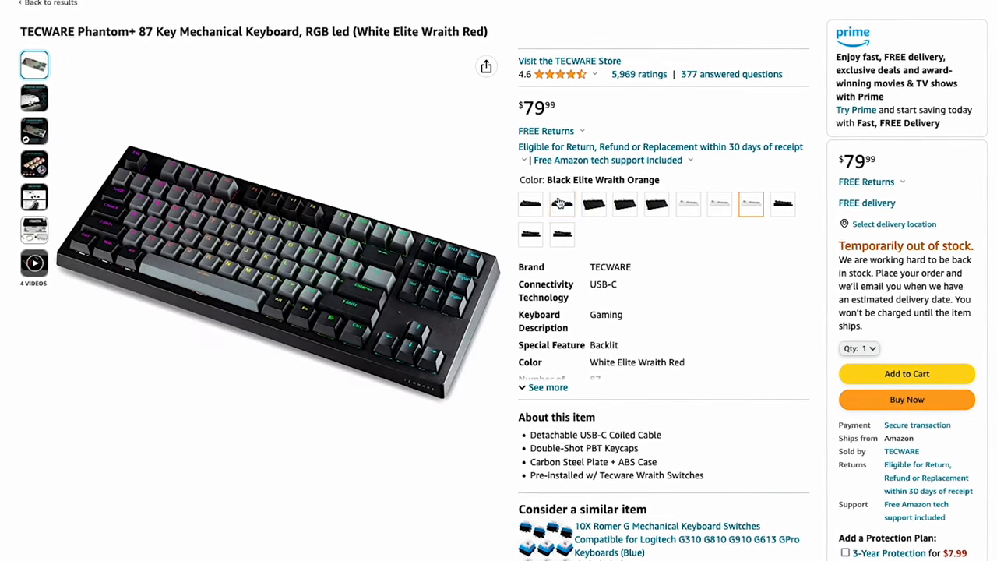
Select the Black Elite Wraith Orange colour, showing $79.99 and temporarily out of stock.
{"action": "left_click", "coordinate": [562, 204]}
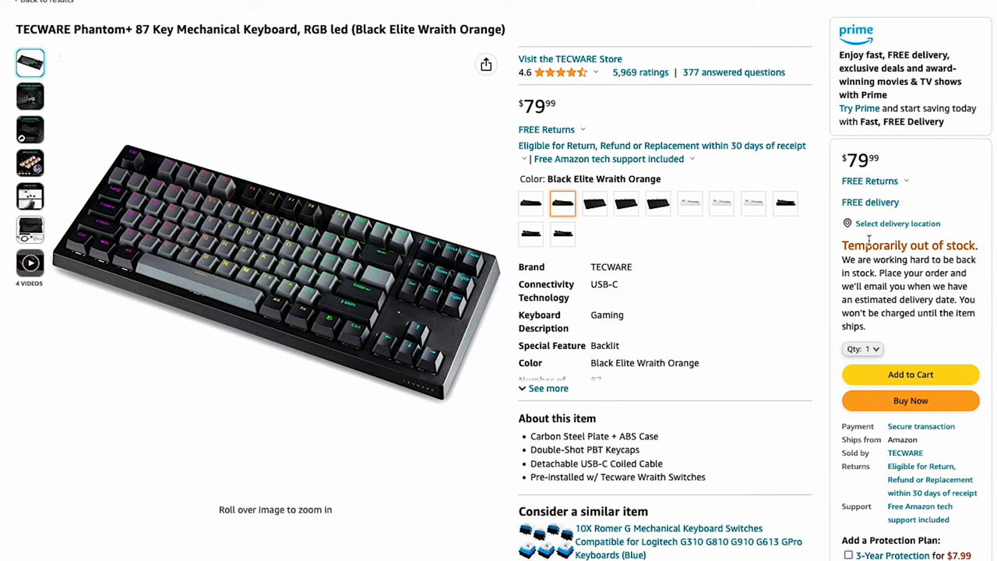
{"action": "scroll", "scroll_direction": "down", "scroll_amount": 3}
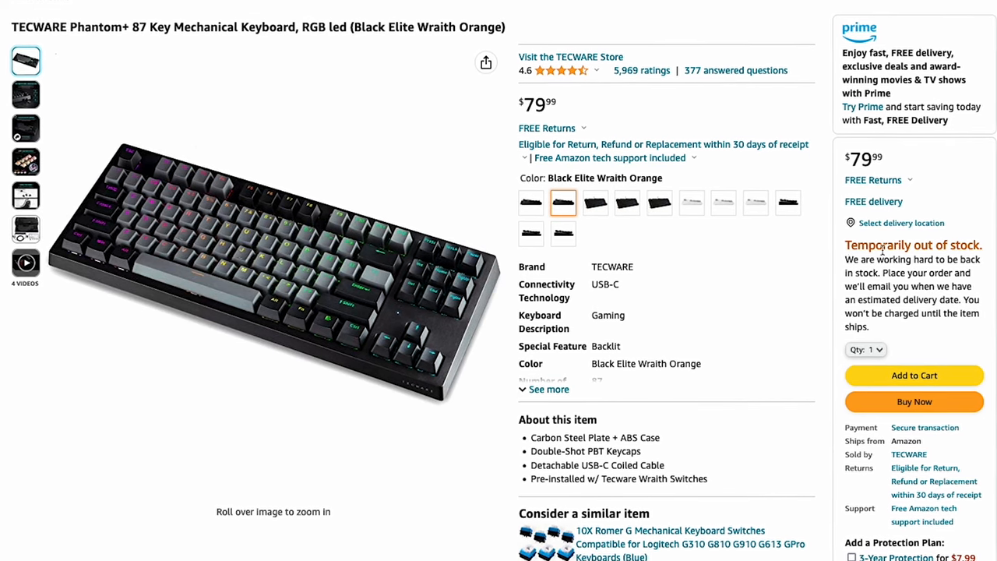